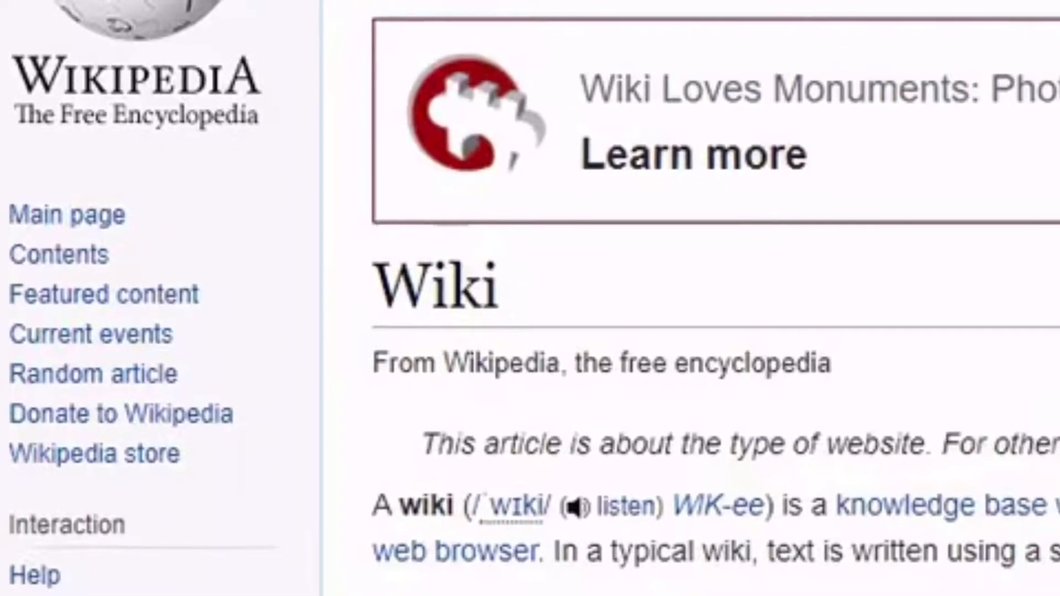
Scroll through the insert-content list, from links and task lists down to other macros.
{"action": "scroll", "scroll_direction": "down", "scroll_amount": 3}
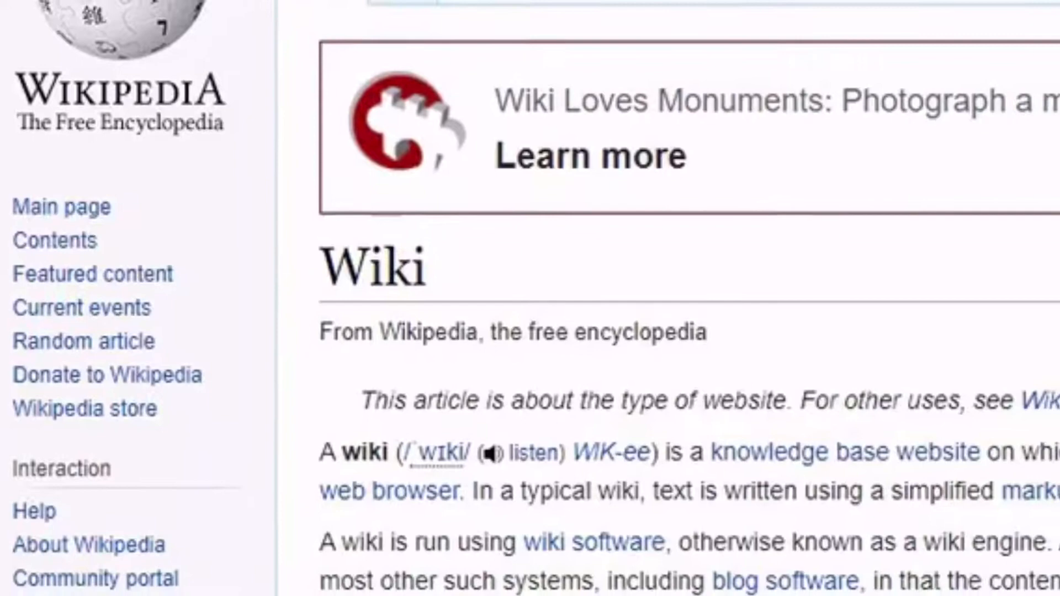
{"action": "scroll", "scroll_direction": "down", "scroll_amount": 3}
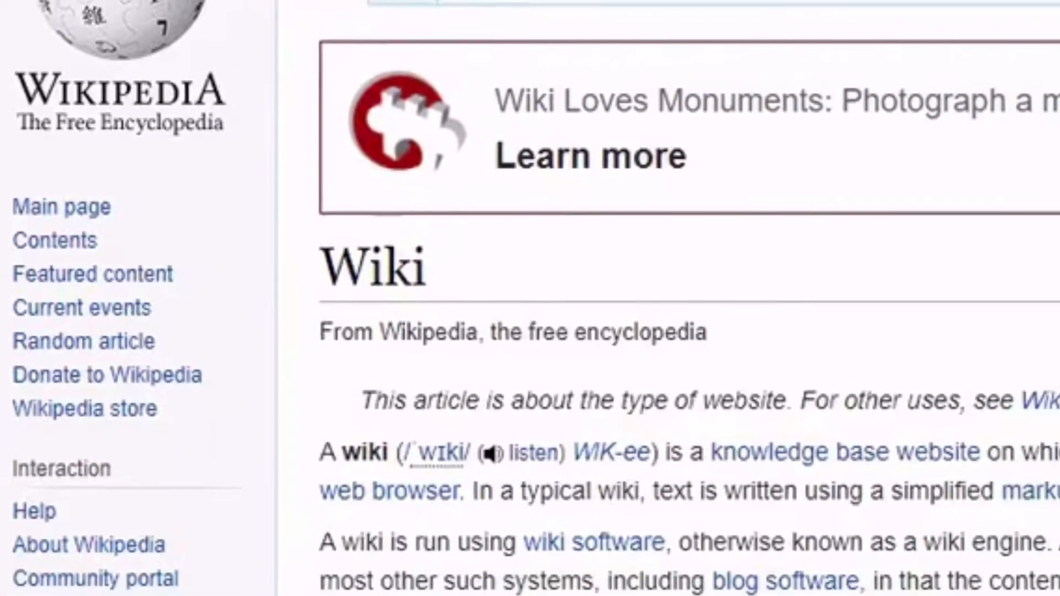
{"action": "scroll", "scroll_direction": "down", "scroll_amount": 3}
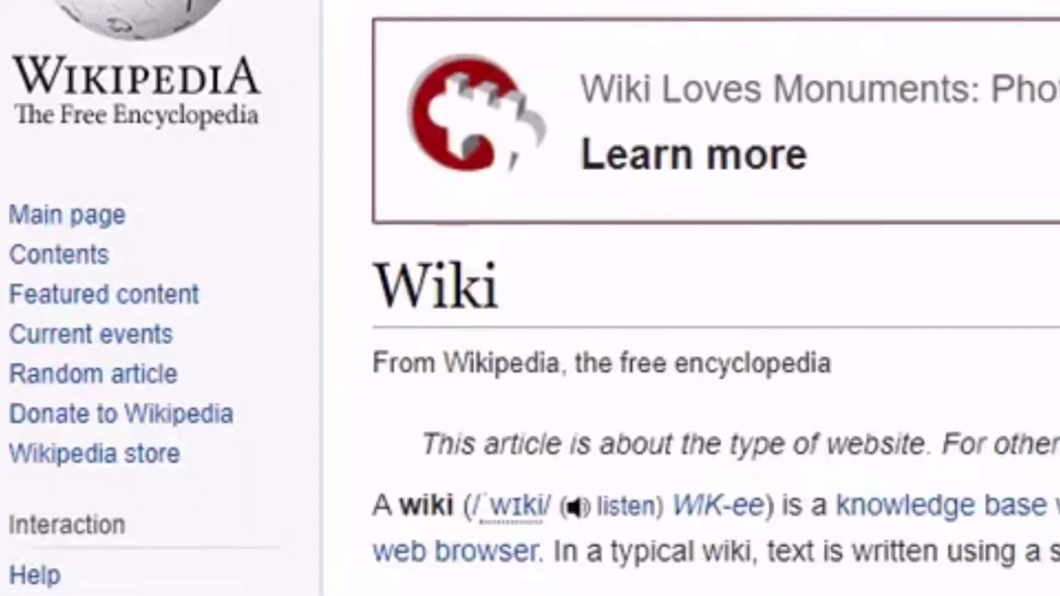
{"action": "scroll", "scroll_direction": "down", "scroll_amount": 3}
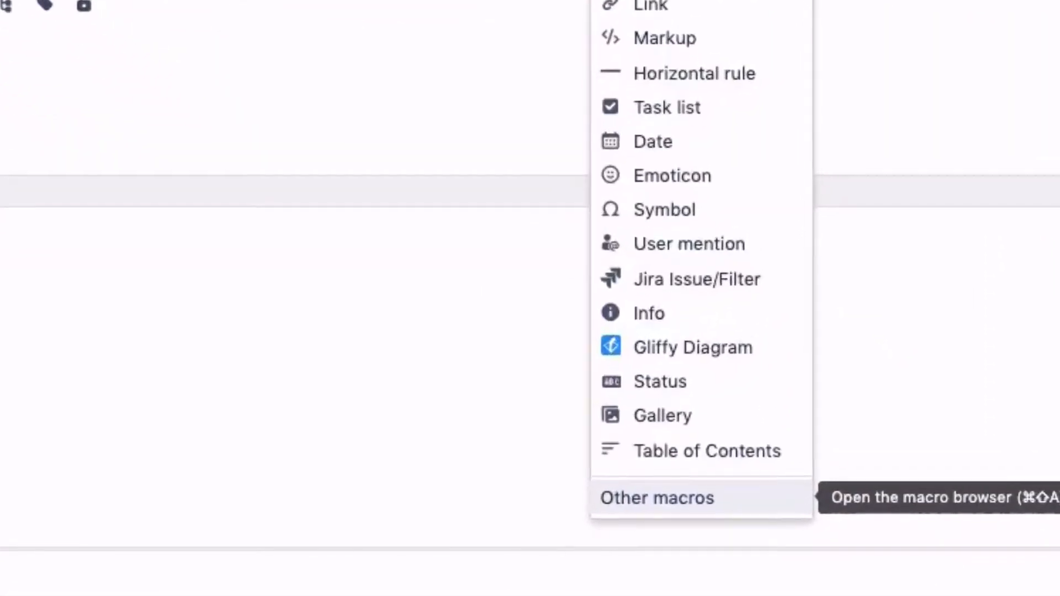
Open Other macros at the bottom of the insert list to launch the macro browser.
{"action": "scroll", "scroll_direction": "down", "scroll_amount": 3}
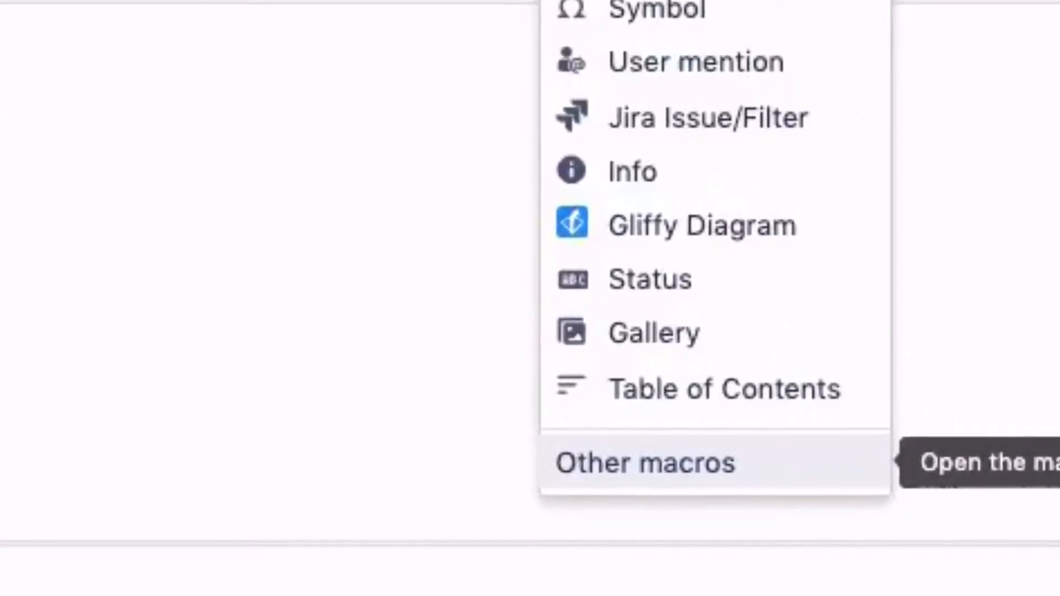
{"action": "scroll", "scroll_direction": "down", "scroll_amount": 3}
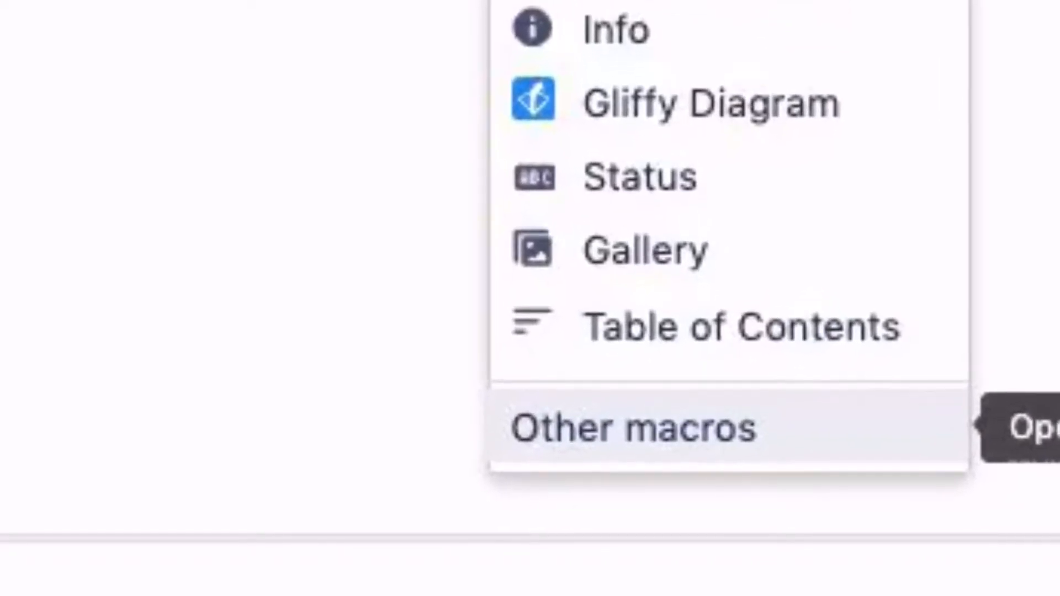
{"action": "left_click", "coordinate": [631, 428]}
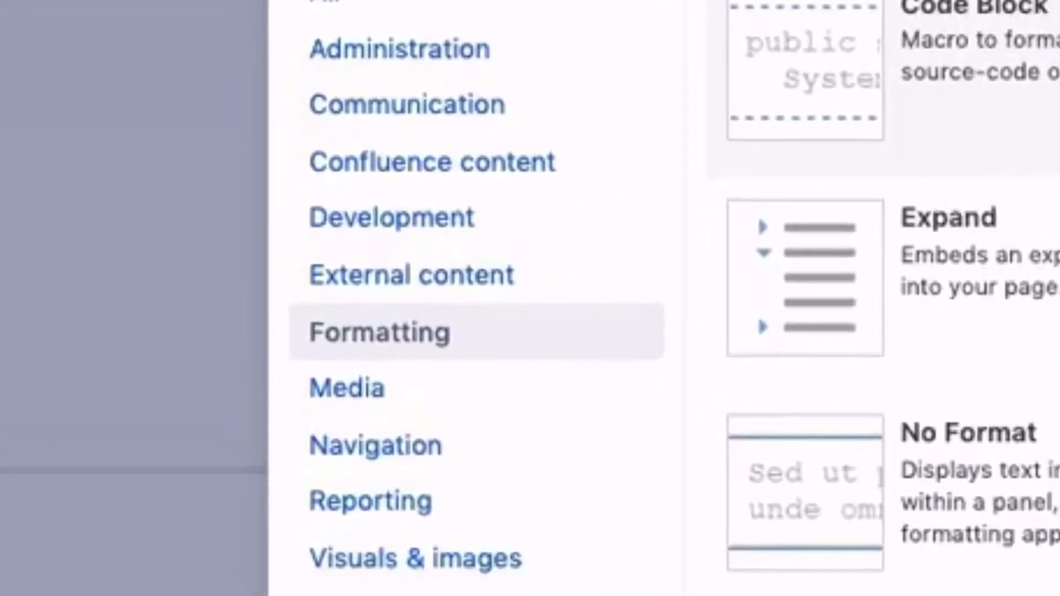
Scroll up in the macro browser to view Formatting macros: Code Block, Expand, No Format.
{"action": "scroll", "scroll_direction": "up", "scroll_amount": 3}
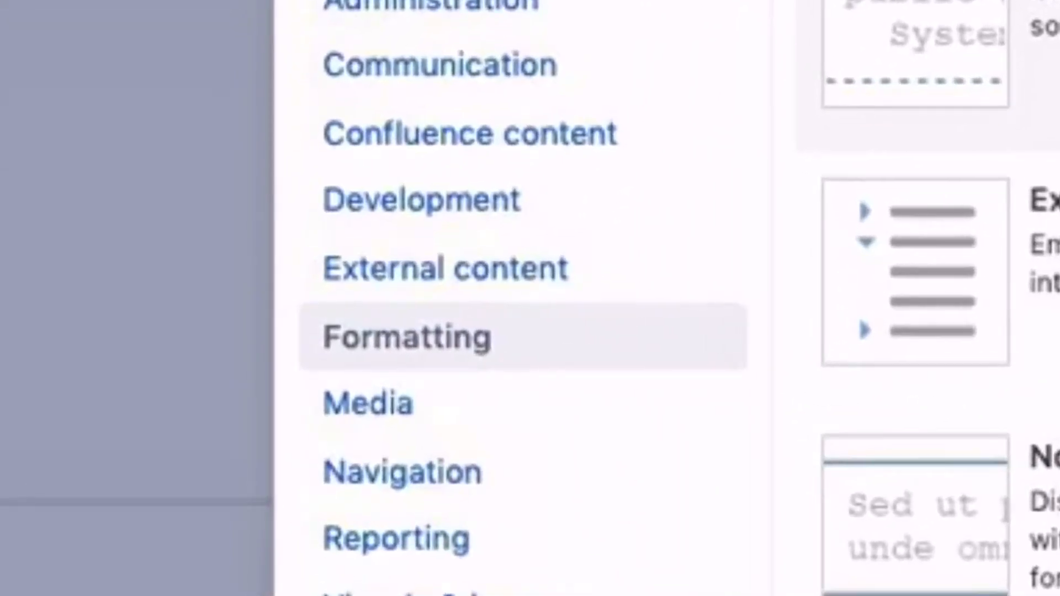
{"action": "scroll", "scroll_direction": "up", "scroll_amount": 3}
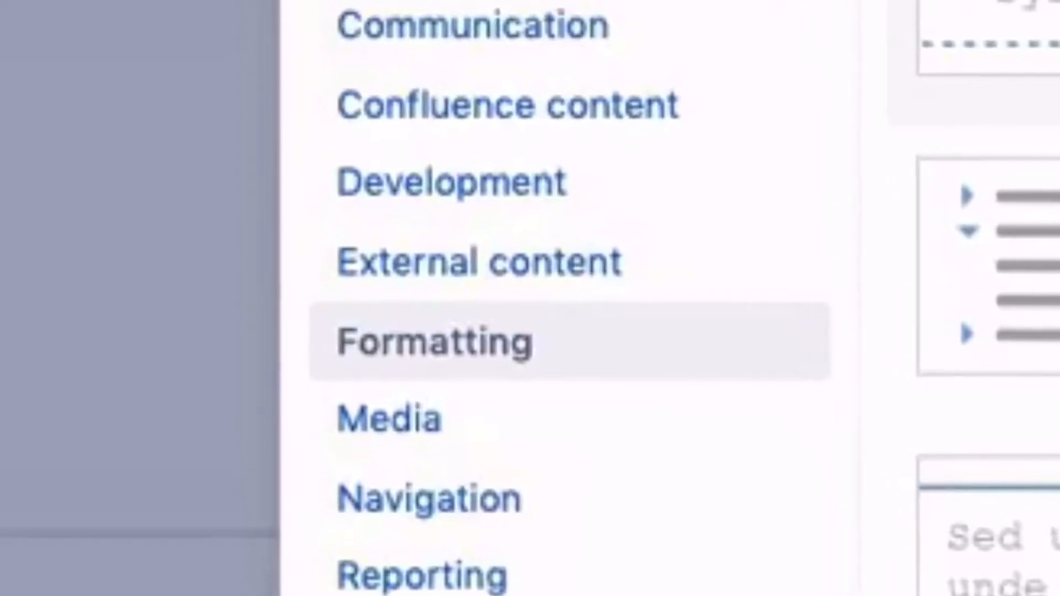